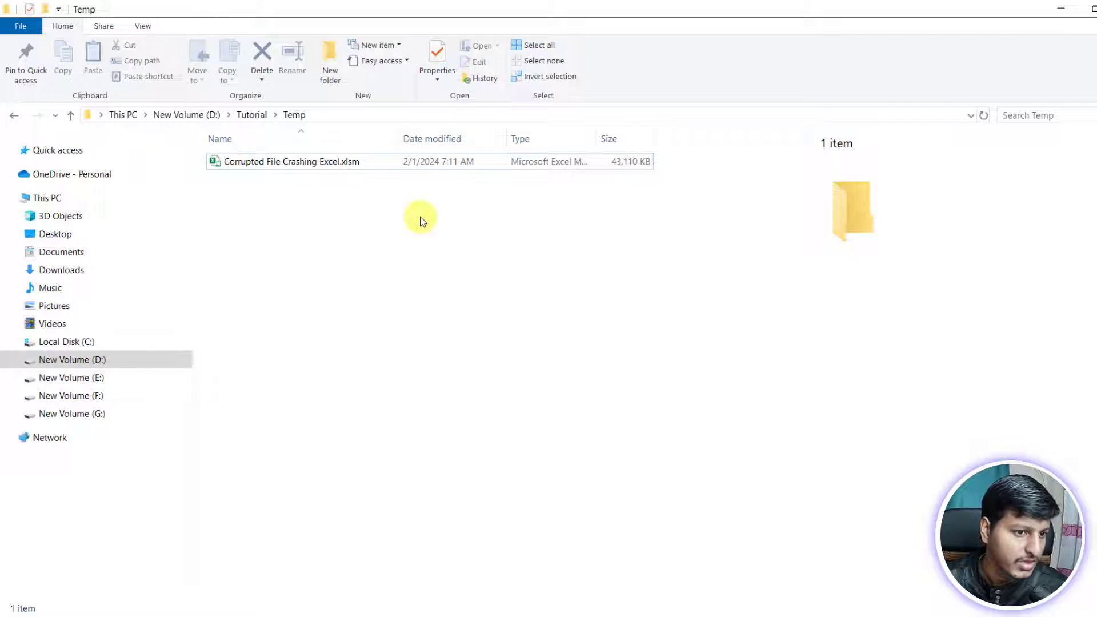
{"action": "mouse_move", "coordinate": [405, 194]}
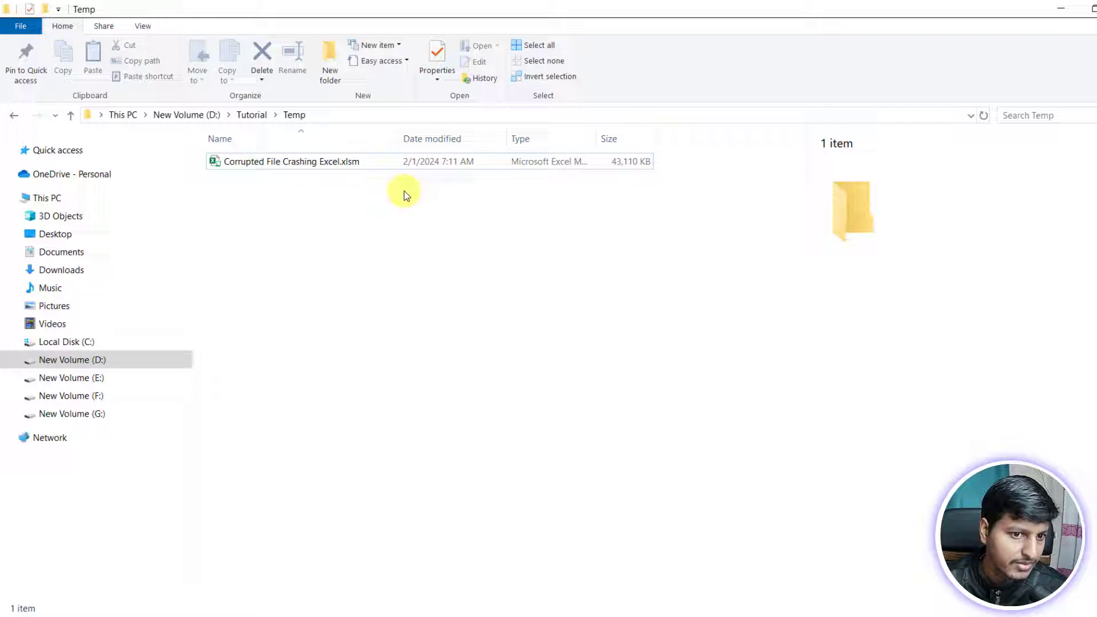
Try opening the crashing workbook directly from its folder, repeating the attempt
{"action": "left_click", "coordinate": [290, 162]}
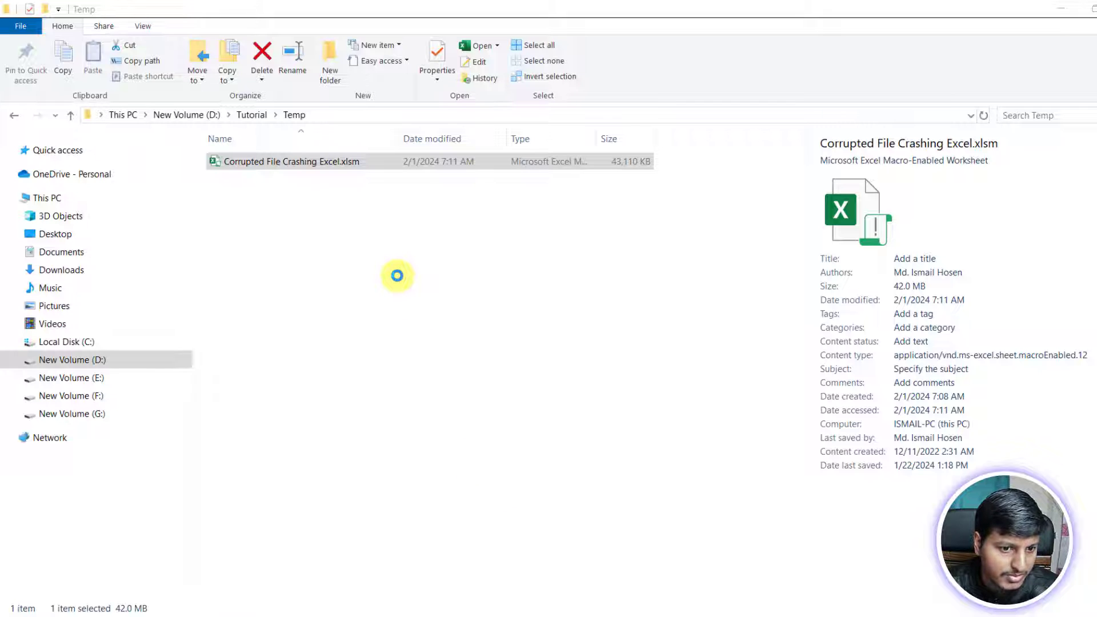
{"action": "mouse_move", "coordinate": [343, 208]}
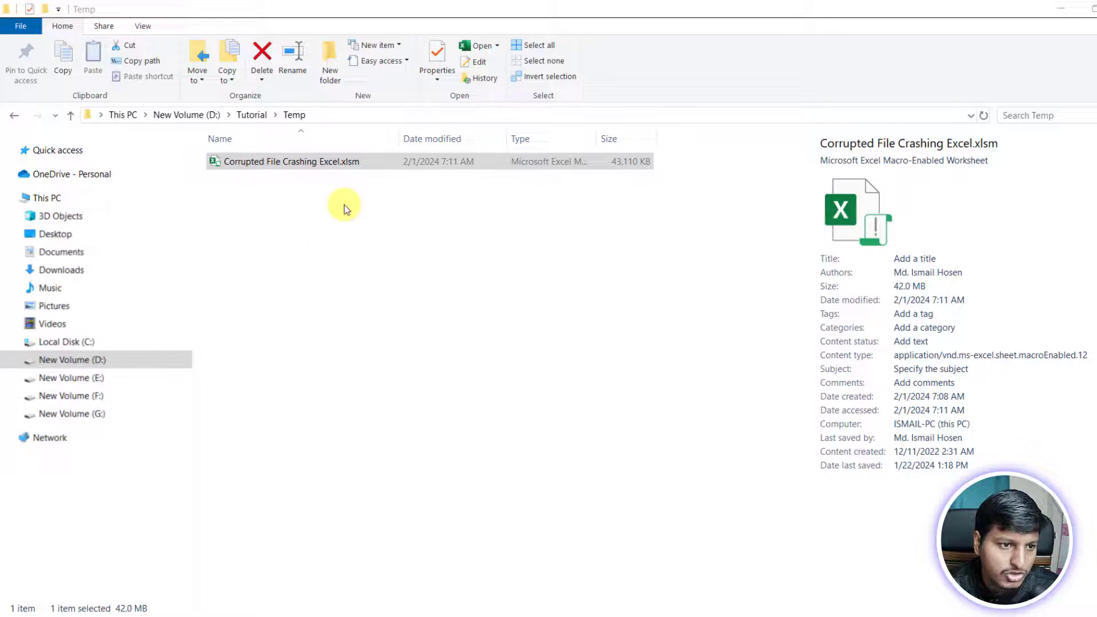
{"action": "double_click", "coordinate": [290, 161]}
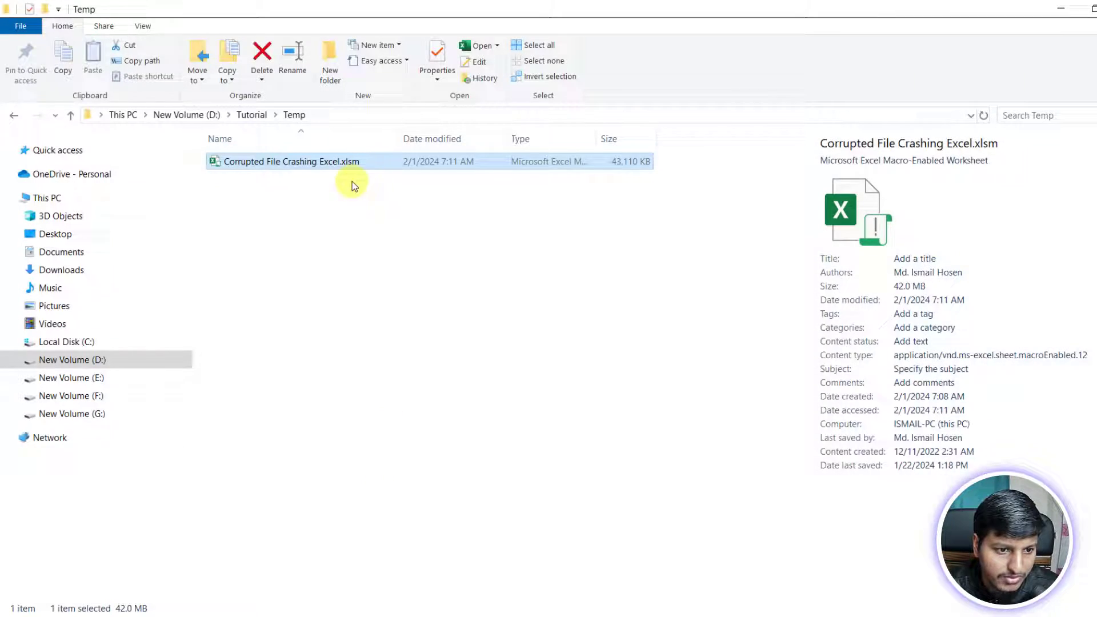
{"action": "double_click", "coordinate": [290, 161]}
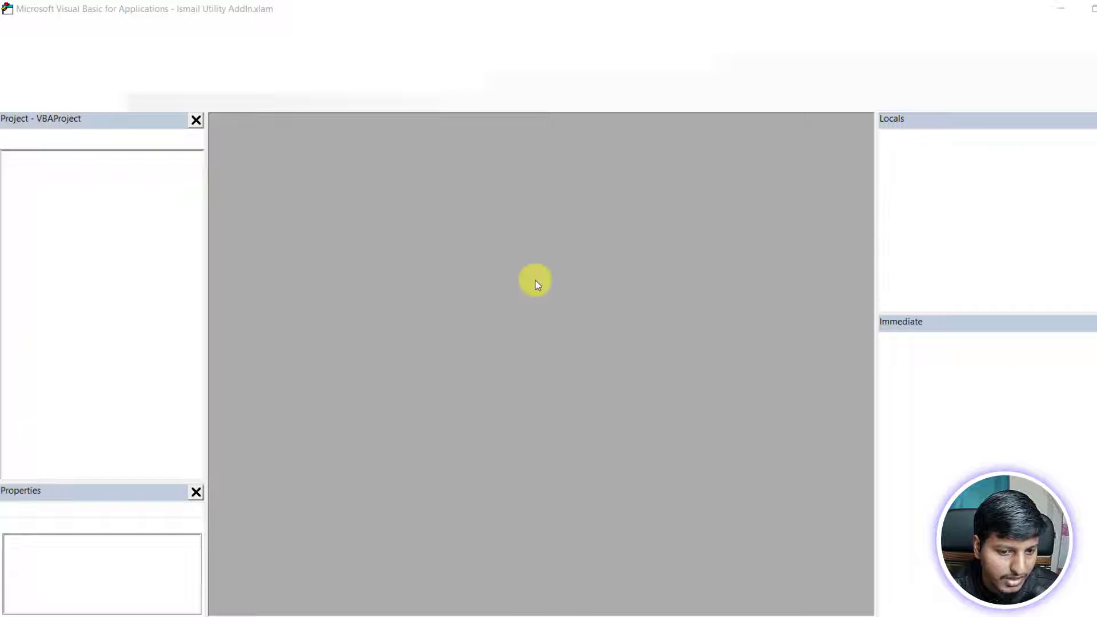
{"action": "mouse_move", "coordinate": [539, 329]}
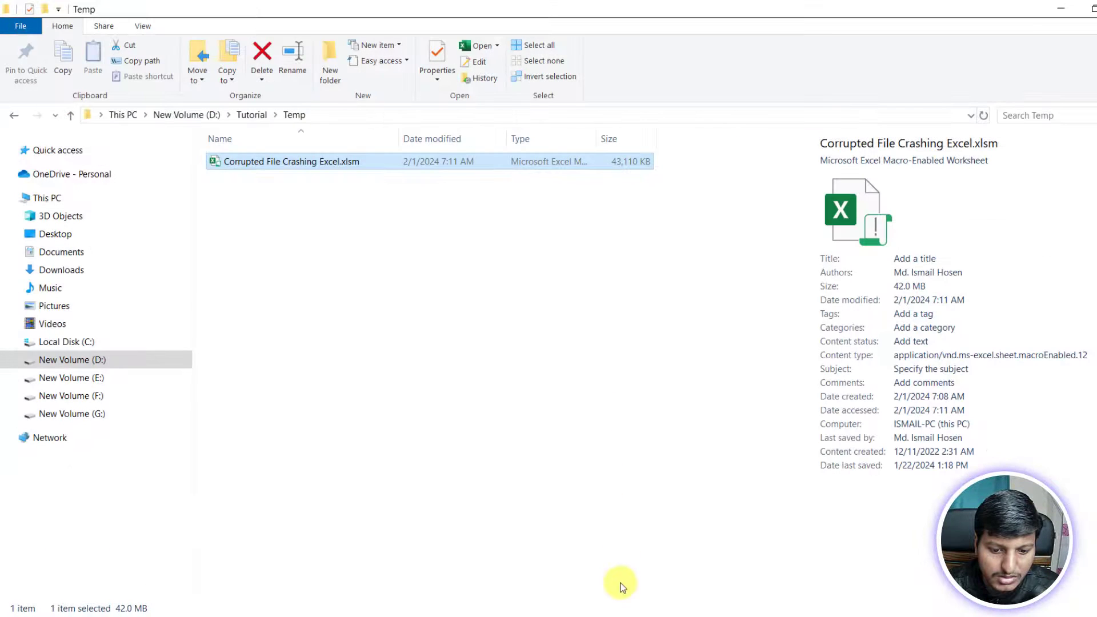
Launch Excel and reach its Open dialog through Open and Browse
{"action": "double_click", "coordinate": [290, 162]}
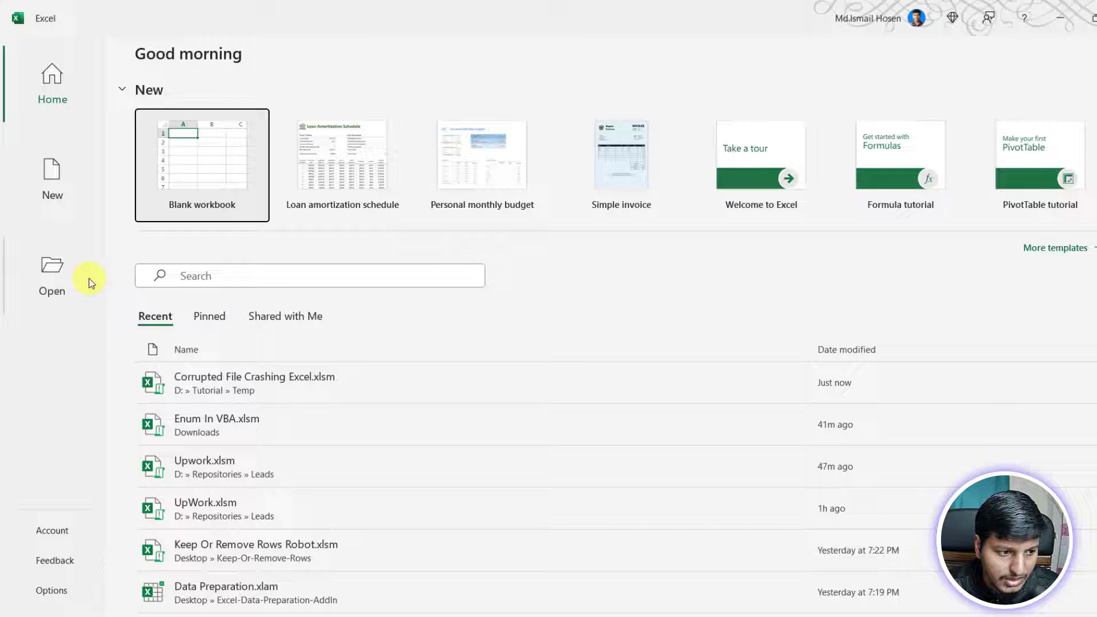
{"action": "left_click", "coordinate": [52, 273]}
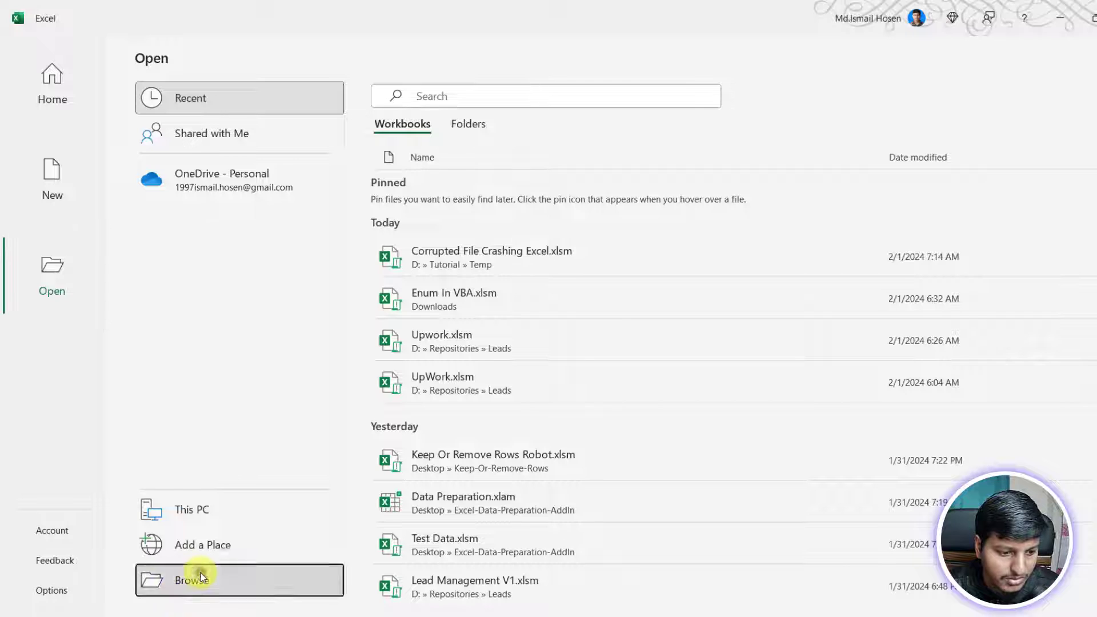
{"action": "left_click", "coordinate": [200, 579]}
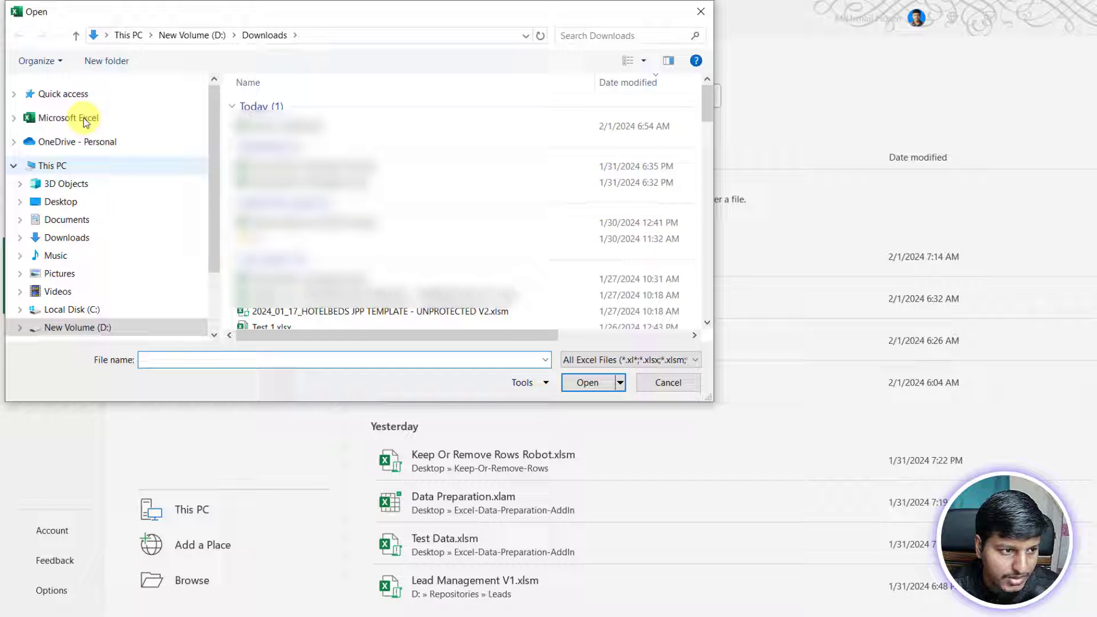
Pick Corrupted File Crashing Excel.xlsm from Quick access recent files and choose Open and Repair
{"action": "left_click", "coordinate": [62, 93]}
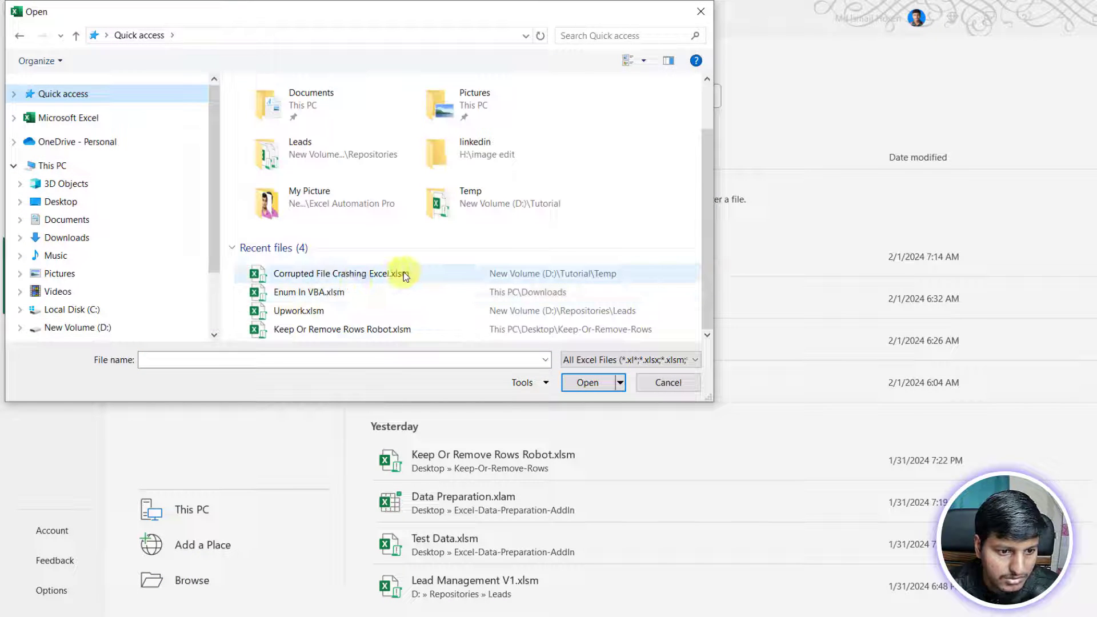
{"action": "left_click", "coordinate": [618, 383]}
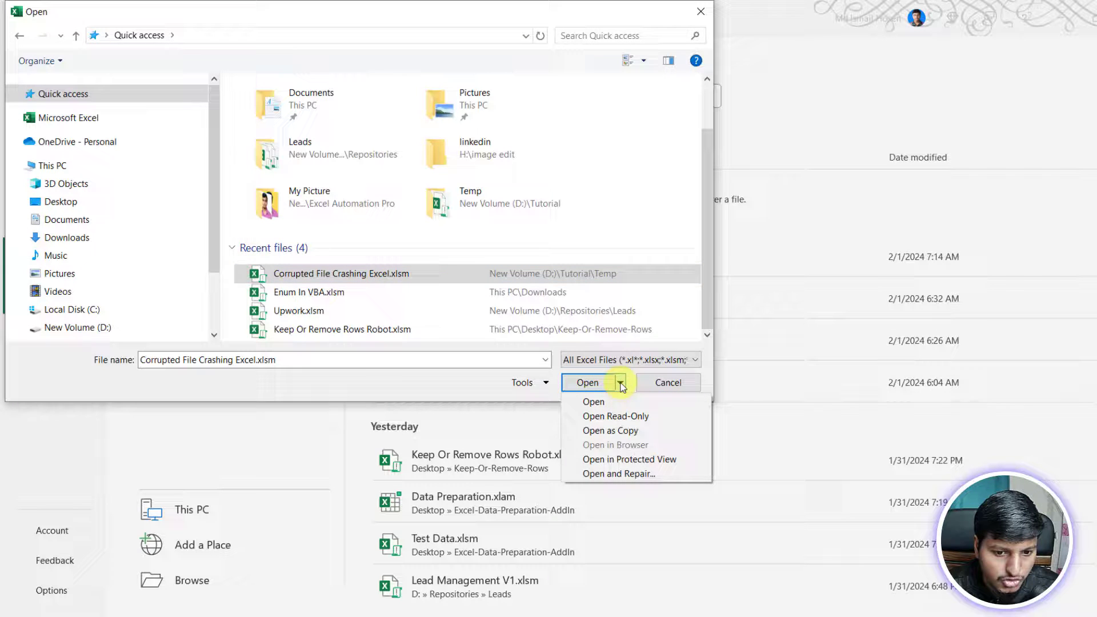
{"action": "mouse_move", "coordinate": [593, 474]}
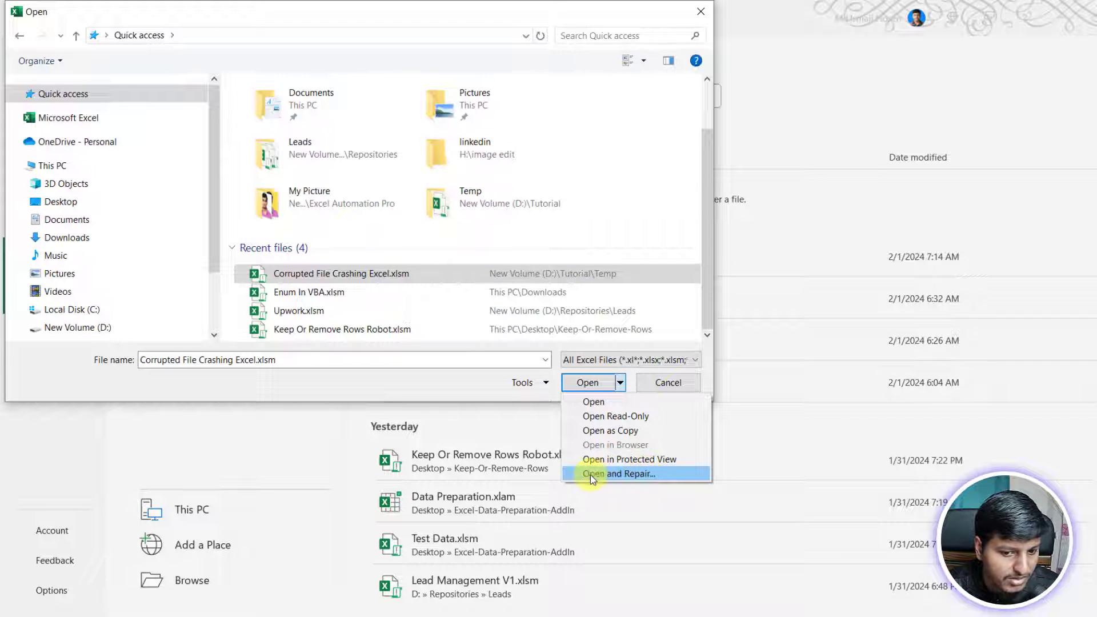
{"action": "mouse_move", "coordinate": [657, 479]}
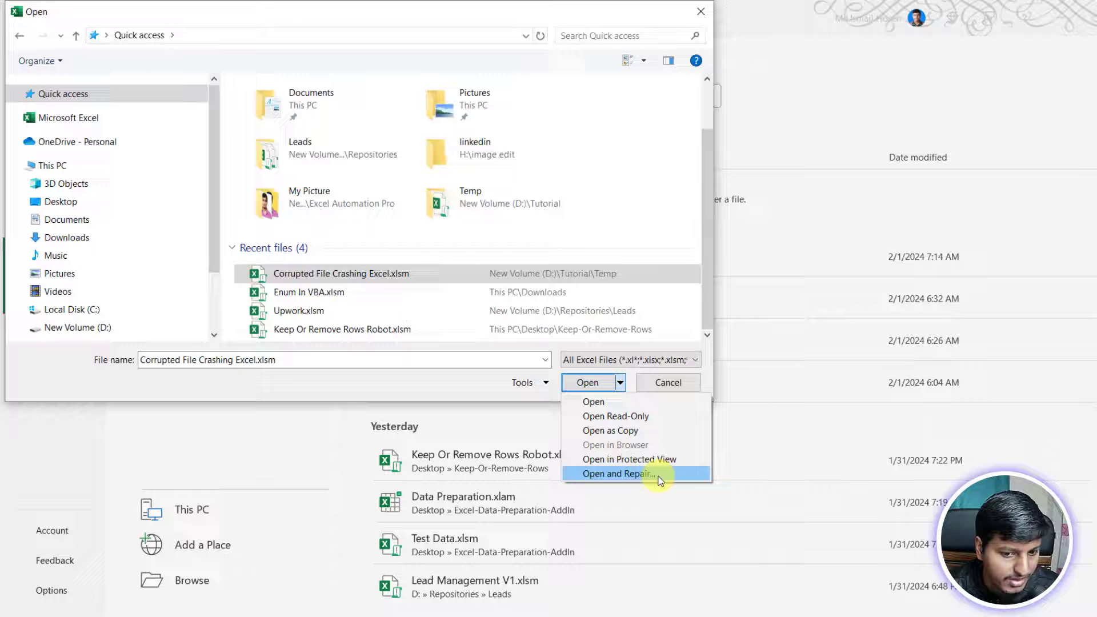
{"action": "left_click", "coordinate": [617, 474]}
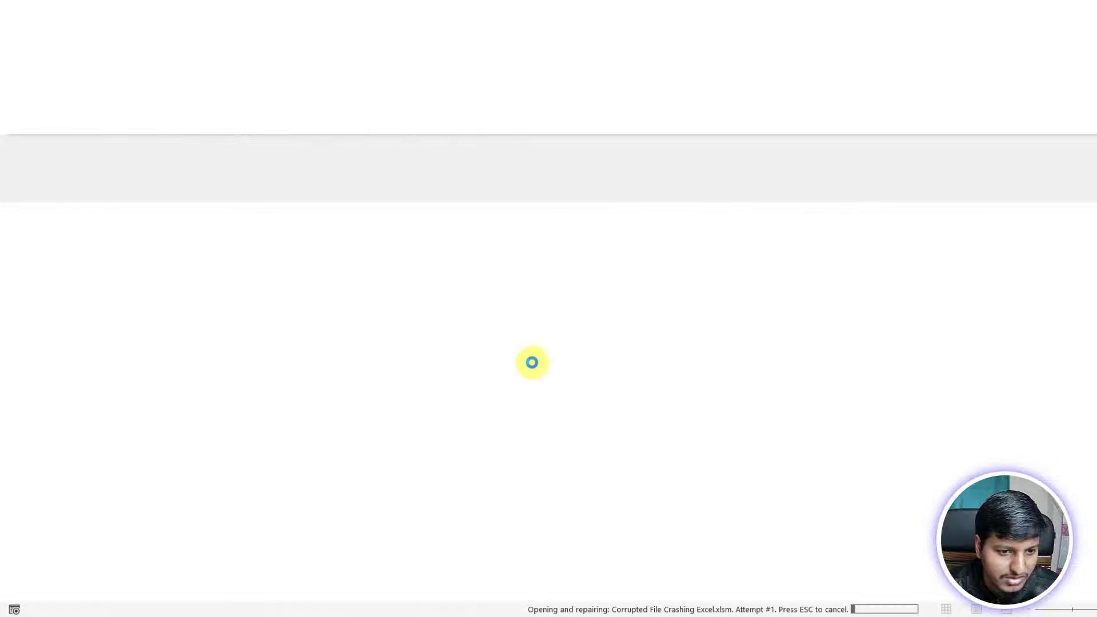
{"action": "mouse_move", "coordinate": [418, 275]}
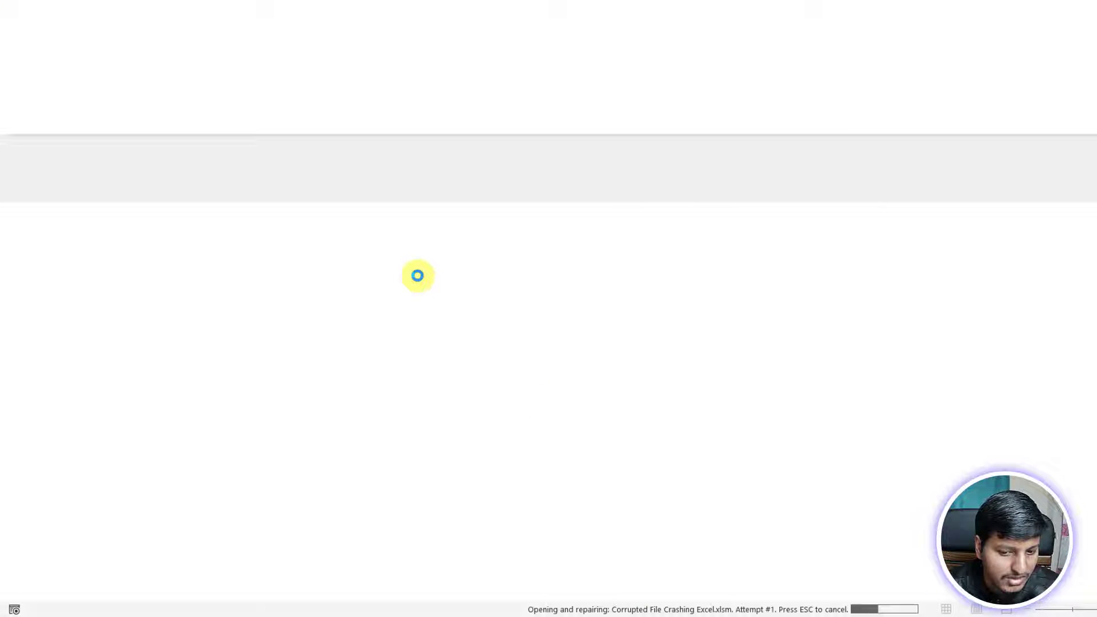
{"action": "mouse_move", "coordinate": [552, 348]}
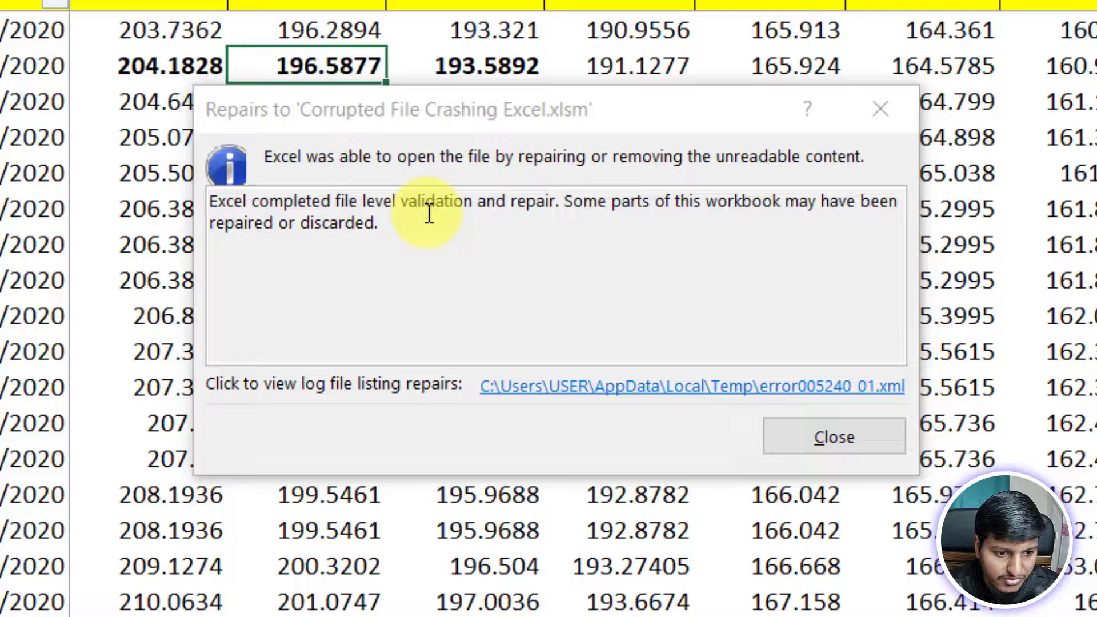
{"action": "mouse_move", "coordinate": [658, 213]}
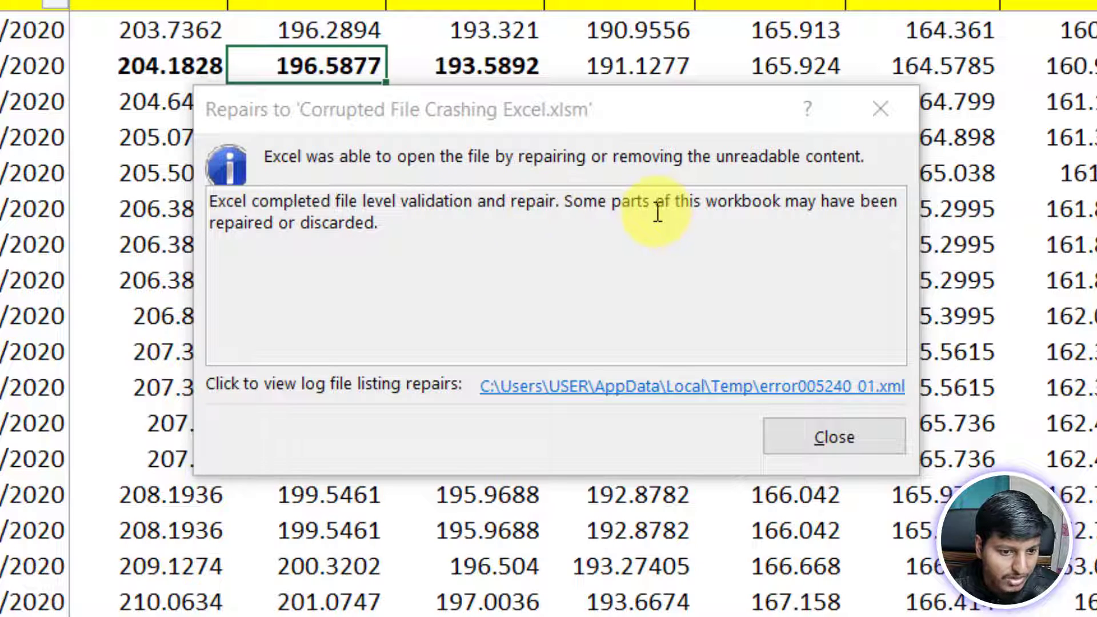
{"action": "mouse_move", "coordinate": [291, 237]}
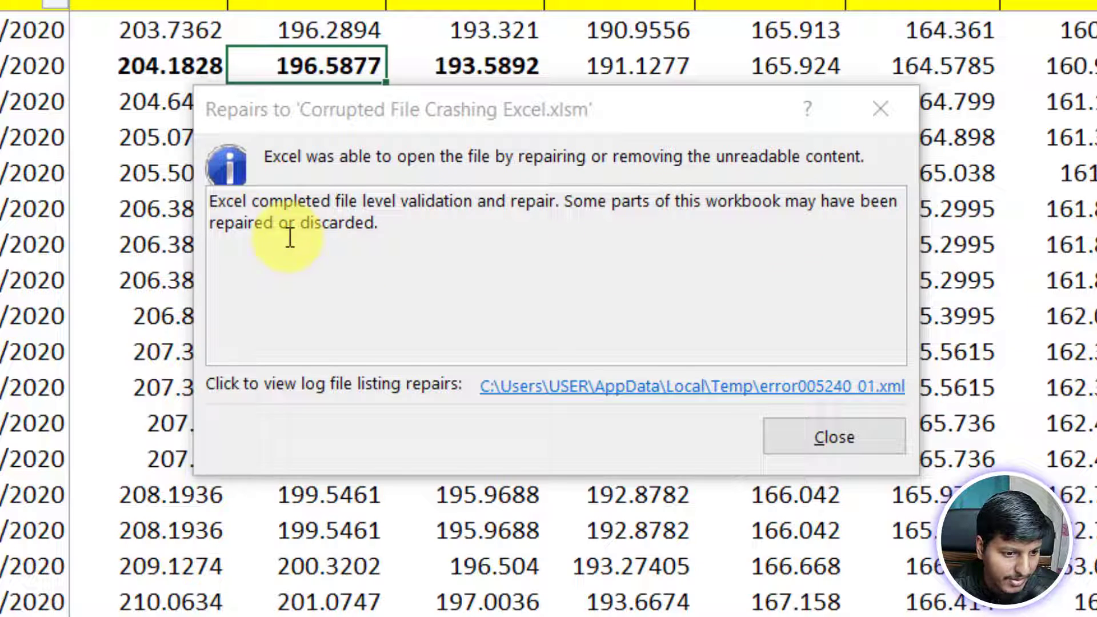
{"action": "mouse_move", "coordinate": [269, 381]}
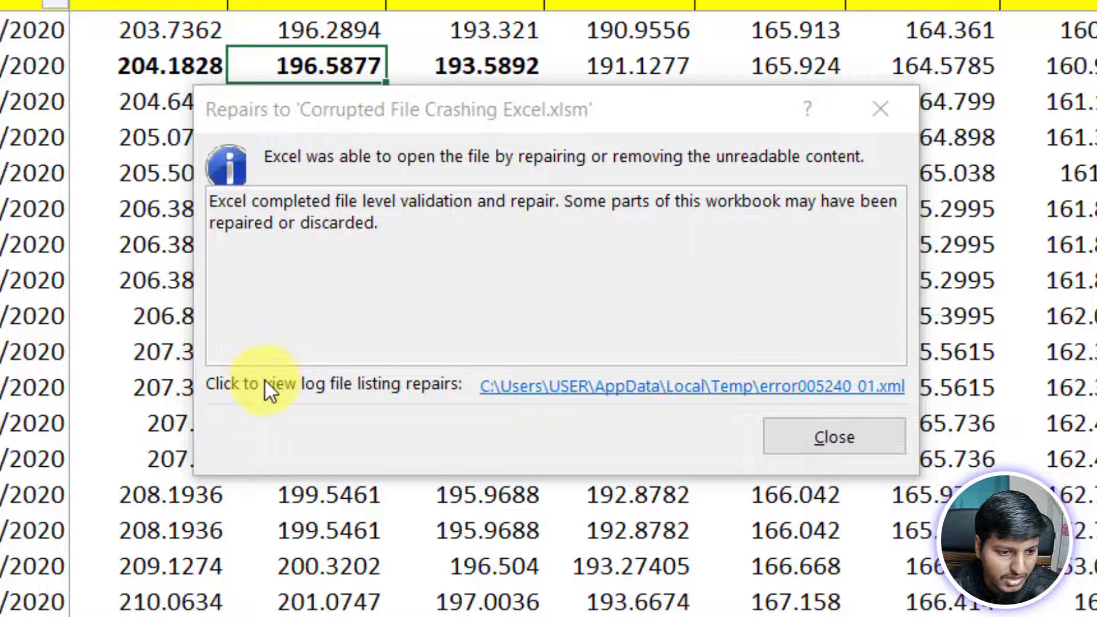
{"action": "mouse_move", "coordinate": [587, 392]}
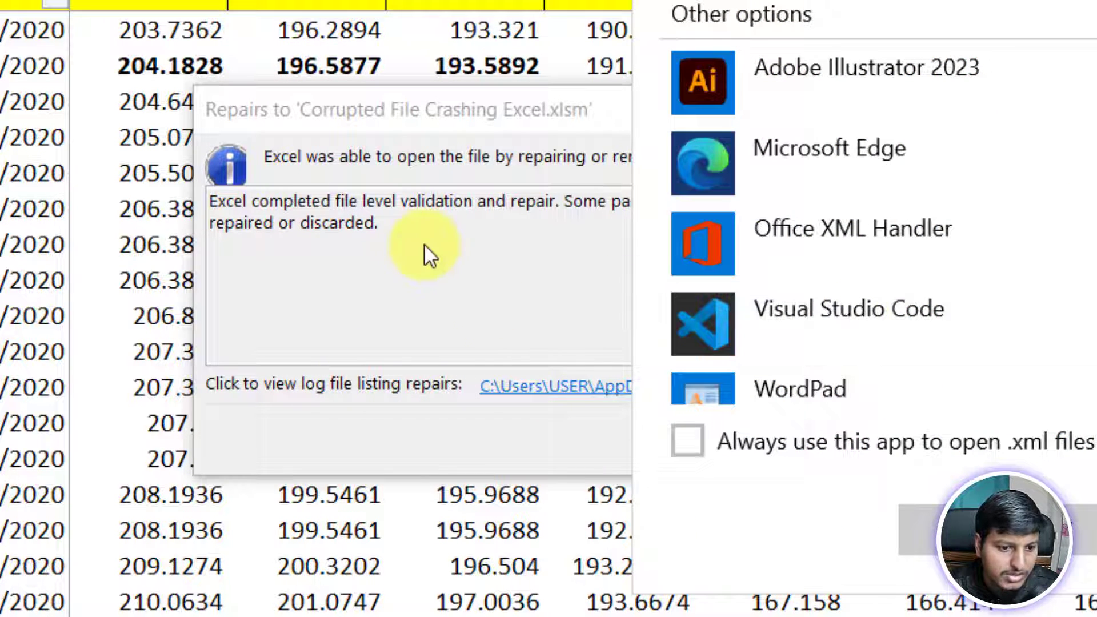
{"action": "mouse_move", "coordinate": [836, 420]}
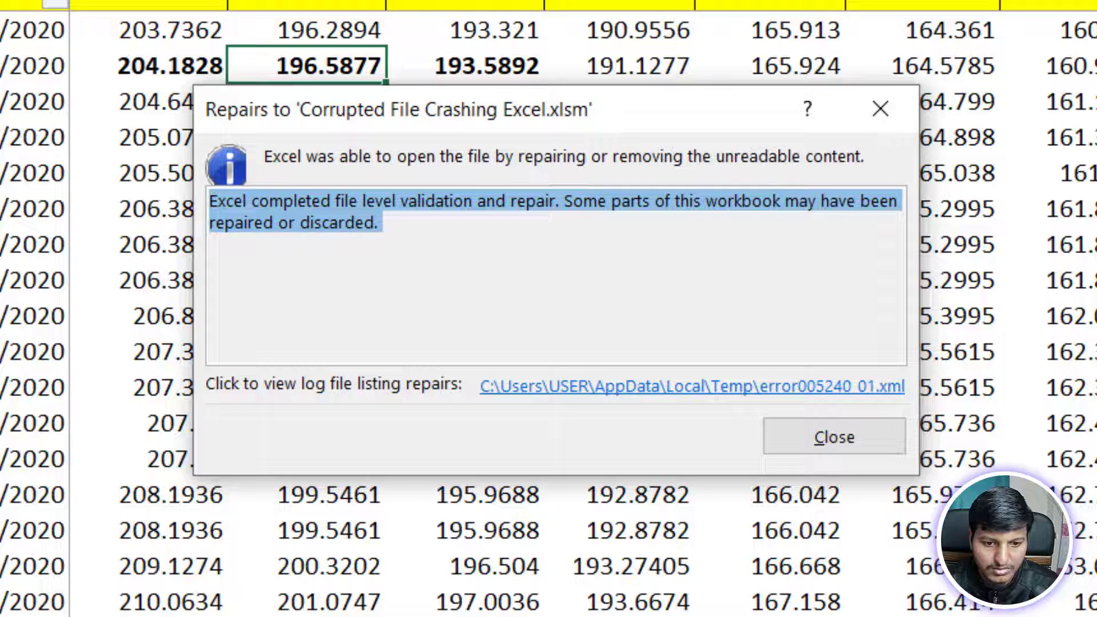
Close the Repairs report dialog
{"action": "left_click", "coordinate": [833, 437]}
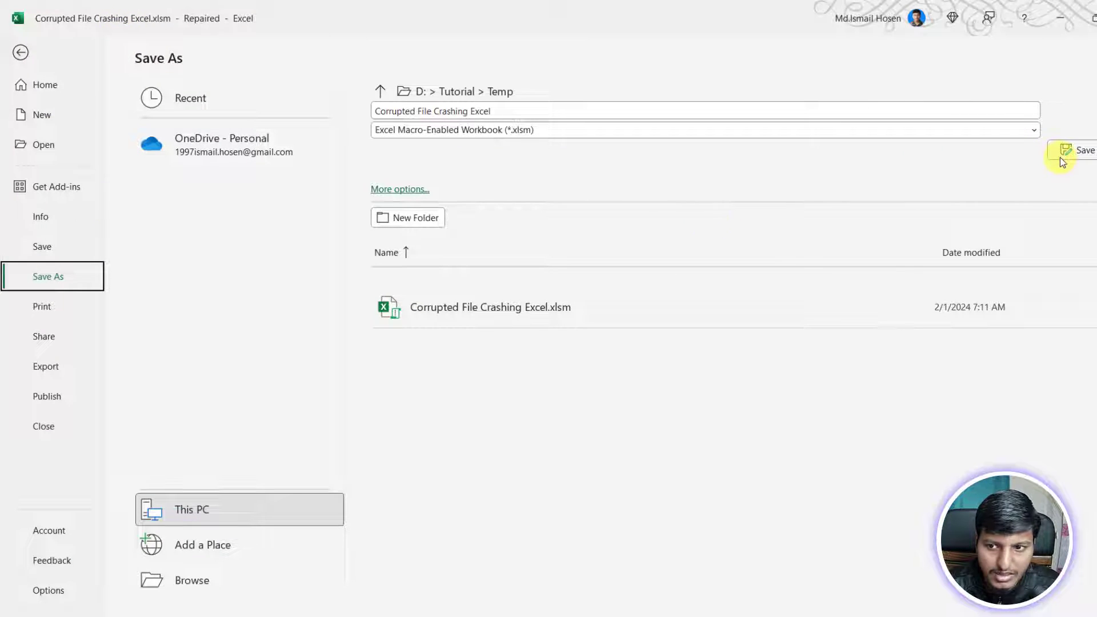
Save the repaired workbook as .xlsm over the original in D:\Tutorial\Temp
{"action": "left_click", "coordinate": [1085, 149]}
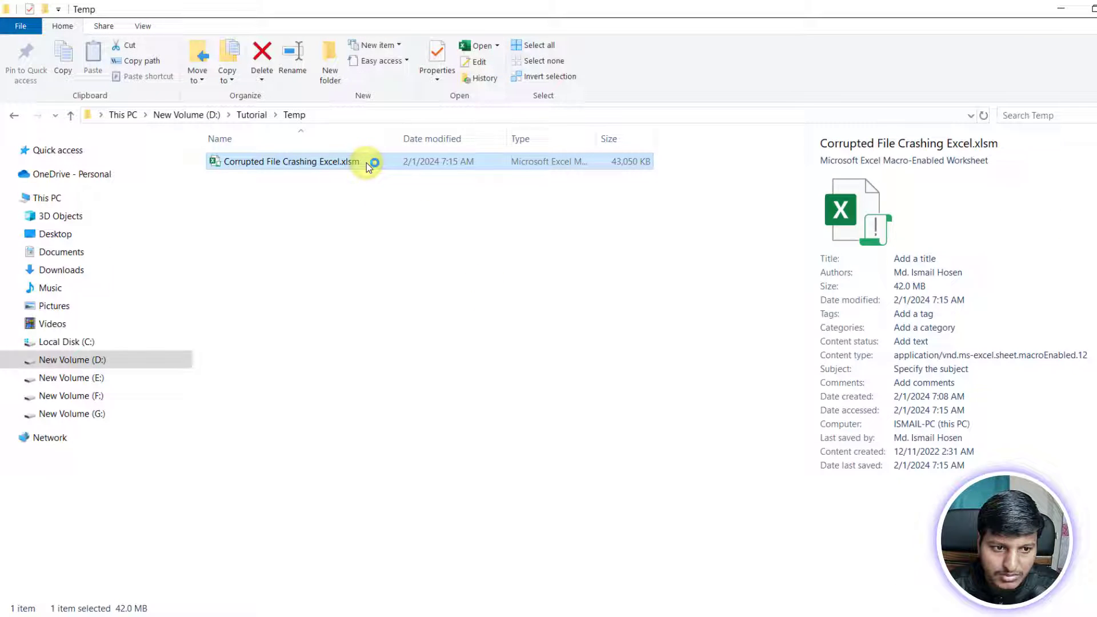
{"action": "mouse_move", "coordinate": [524, 297]}
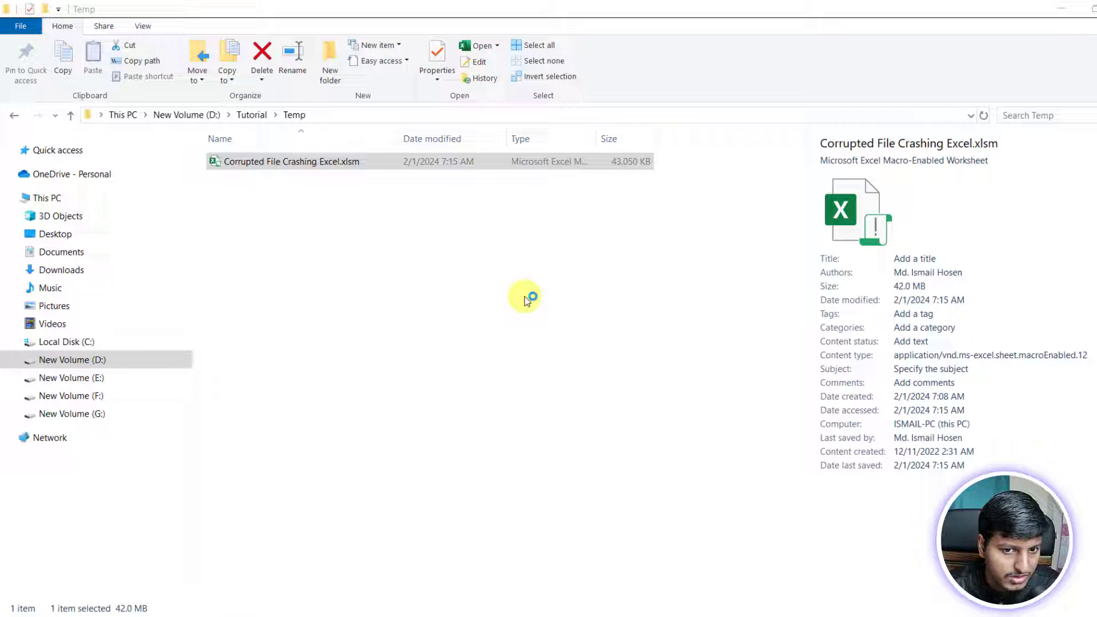
Reopen the repaired Corrupted File Crashing Excel.xlsm and select a cell to confirm it responds
{"action": "double_click", "coordinate": [291, 162]}
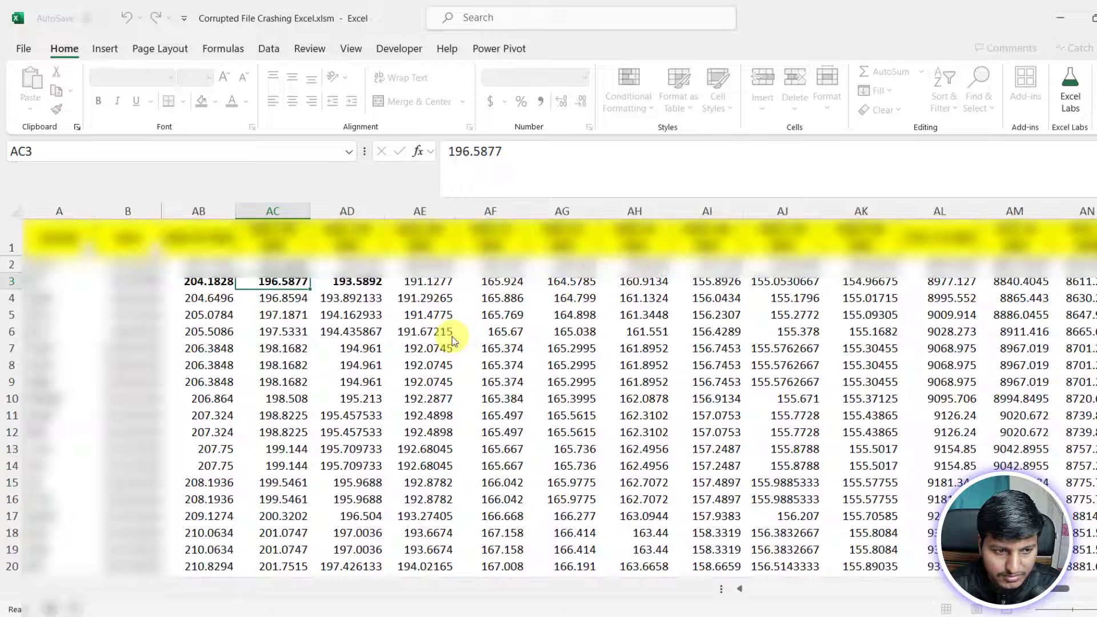
{"action": "left_click", "coordinate": [282, 337]}
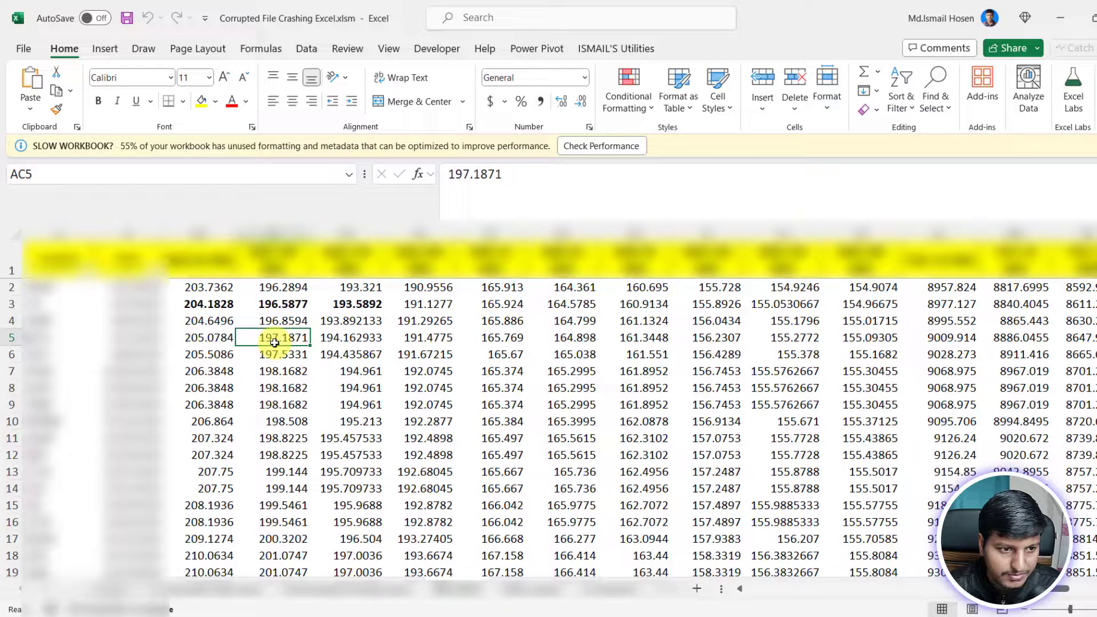